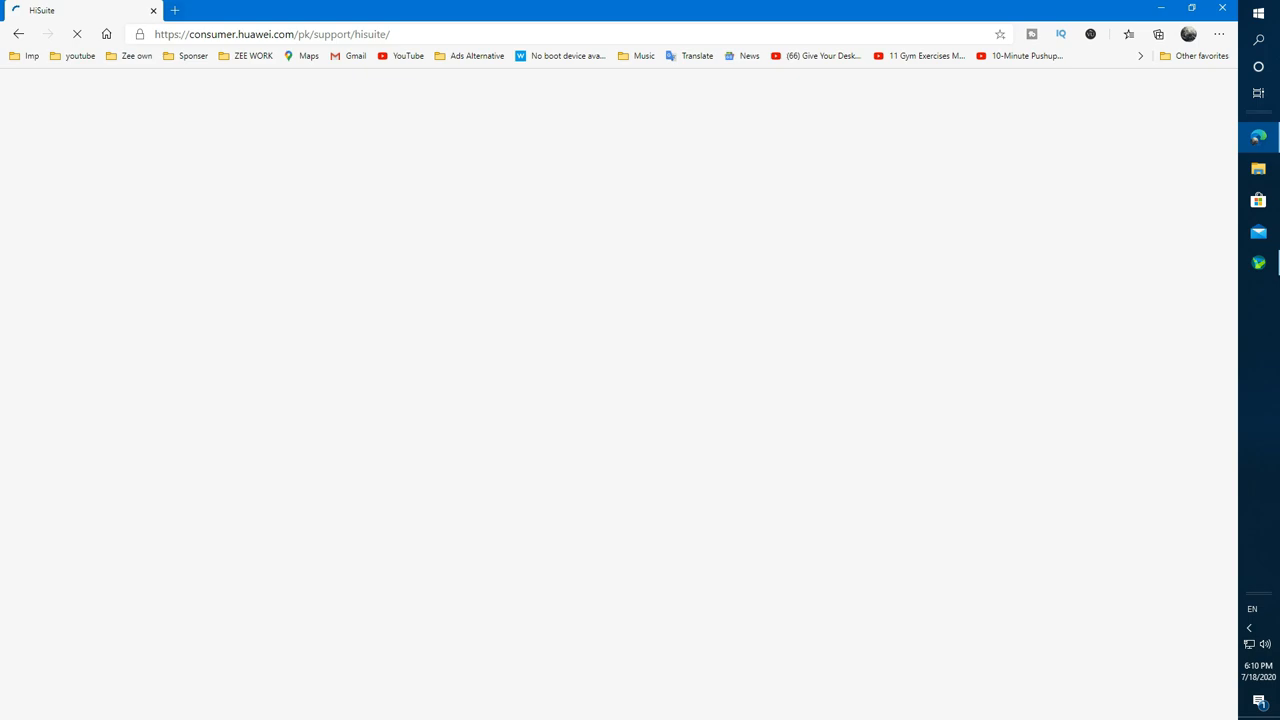
Step: Load Huawei's HiSuite support page and start the Windows version download, then put Edge away
click(174, 10)
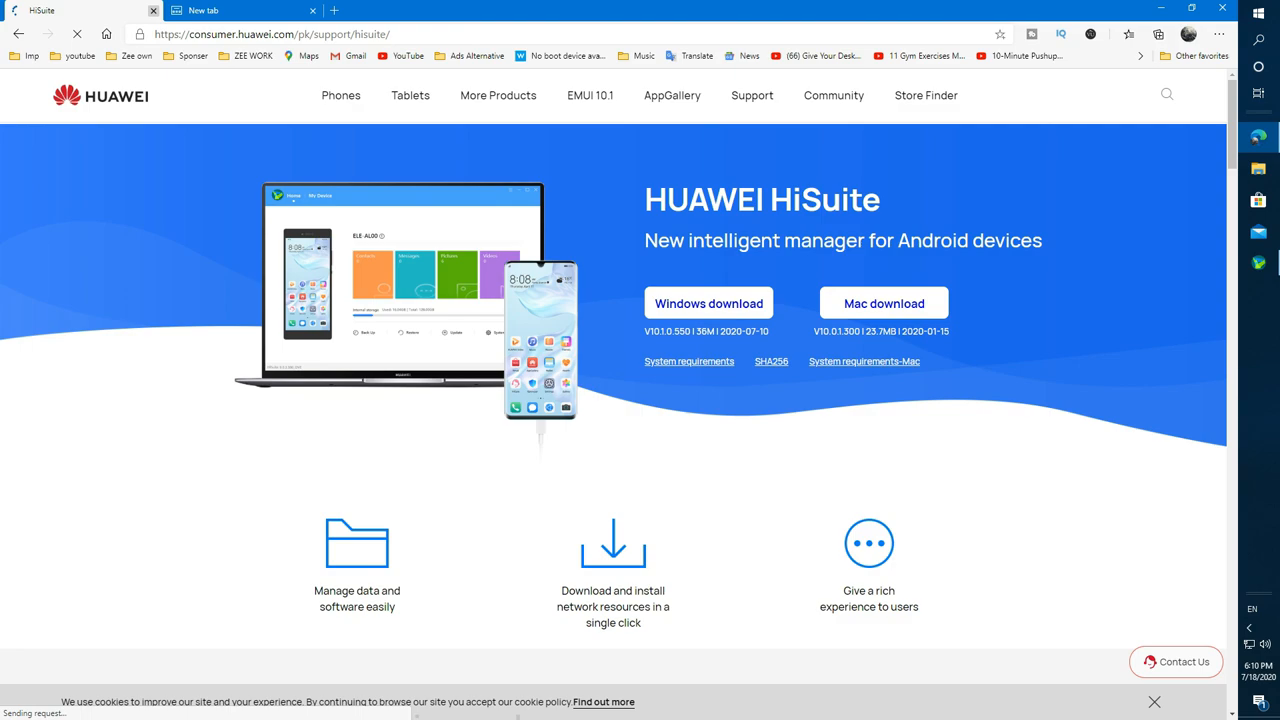
click(240, 10)
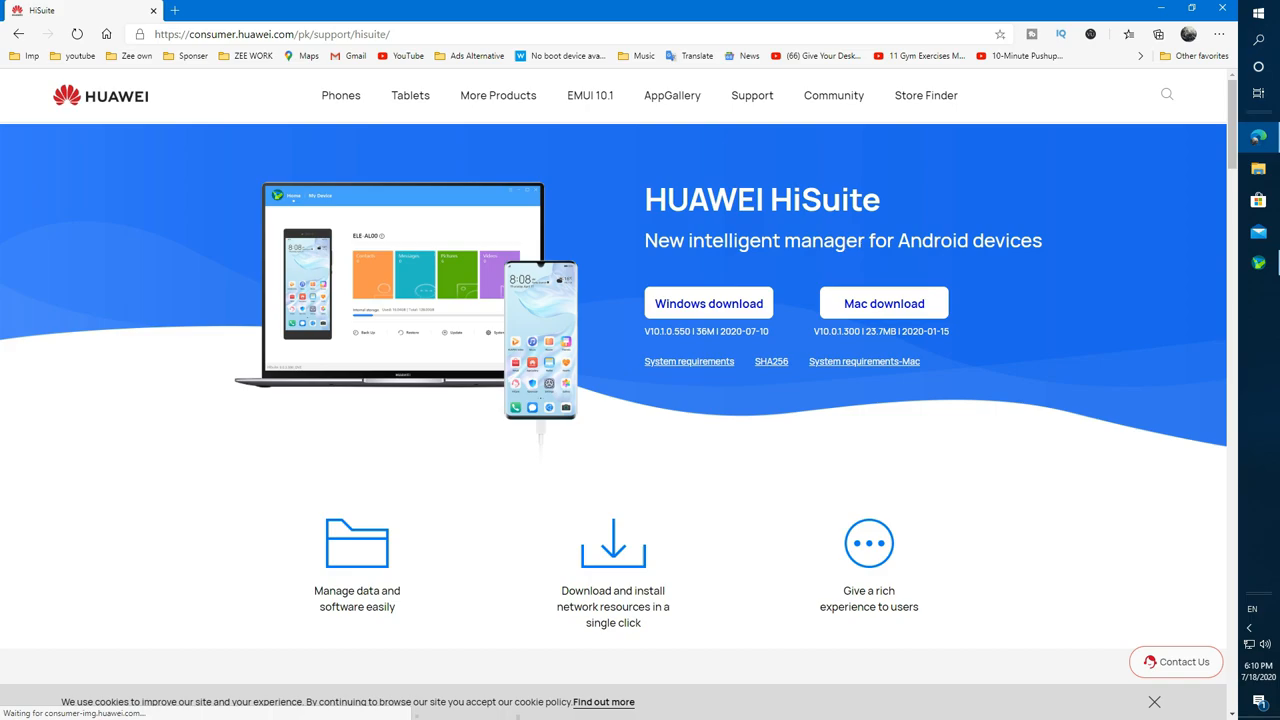
scroll(down, 3)
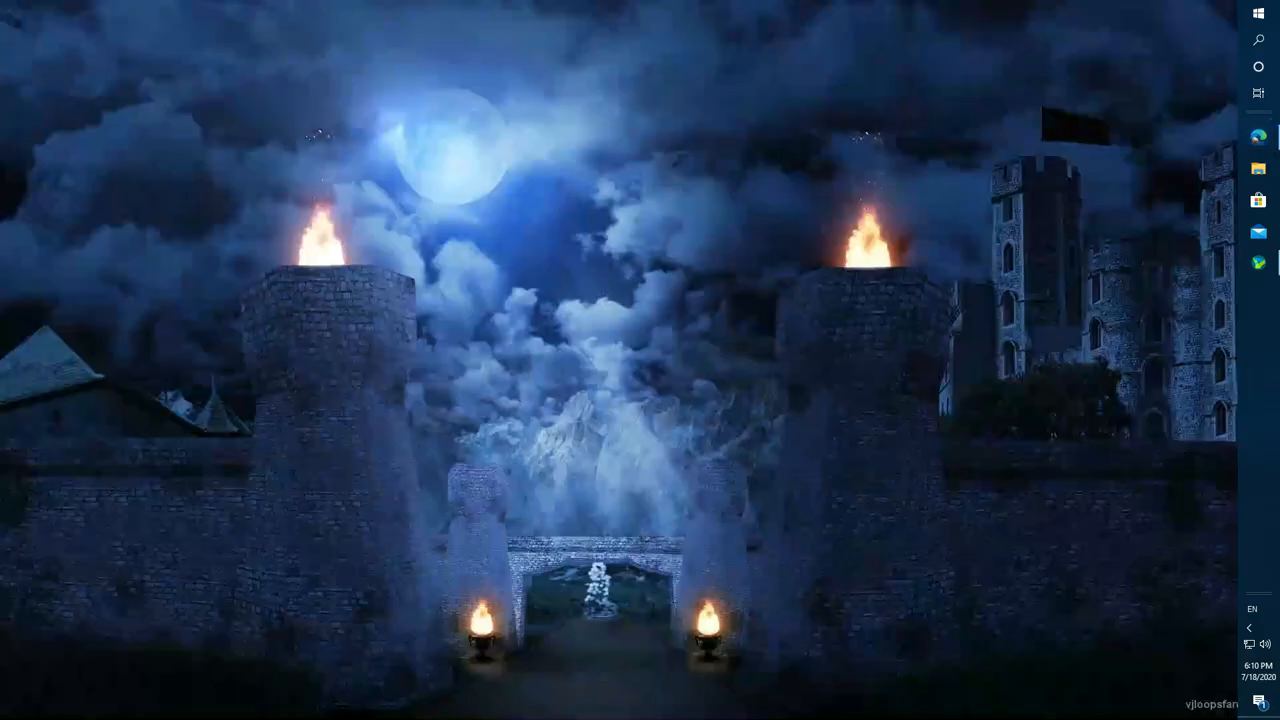
Step: Search the phone's Settings for 'HDB' to find the Allow HiSuite to use HDB option
click(1260, 12)
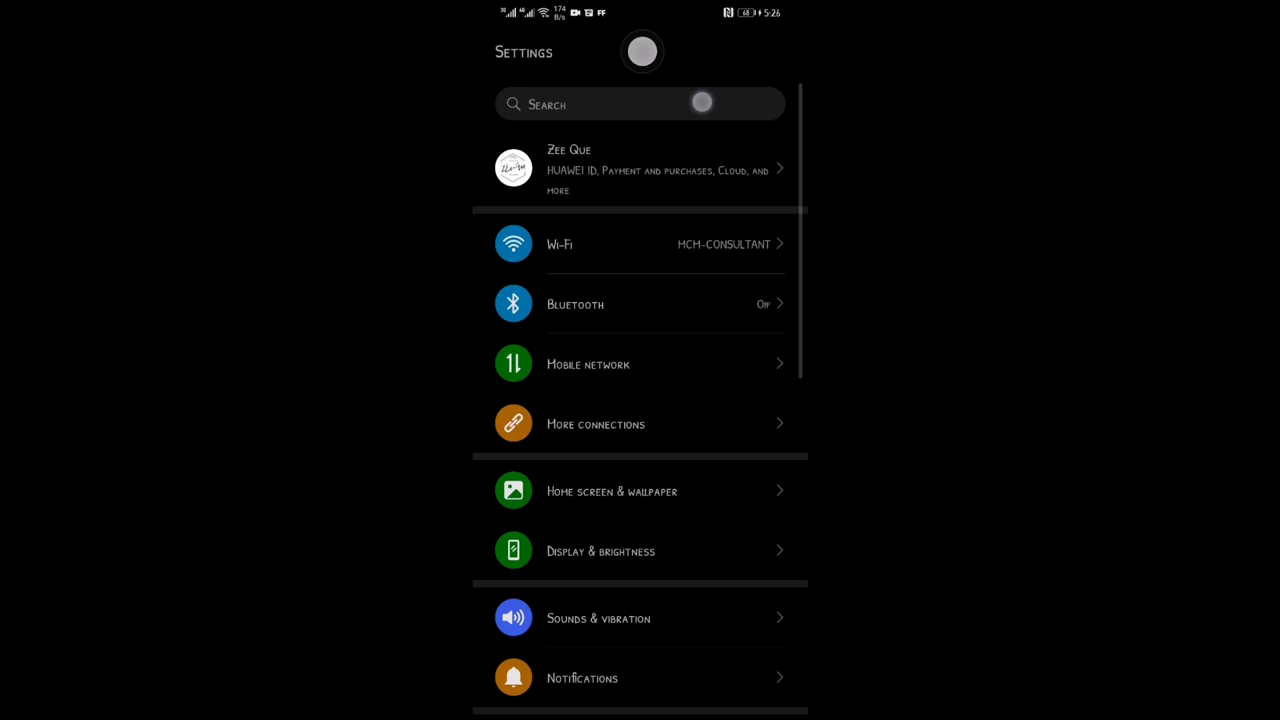
text(HDB)
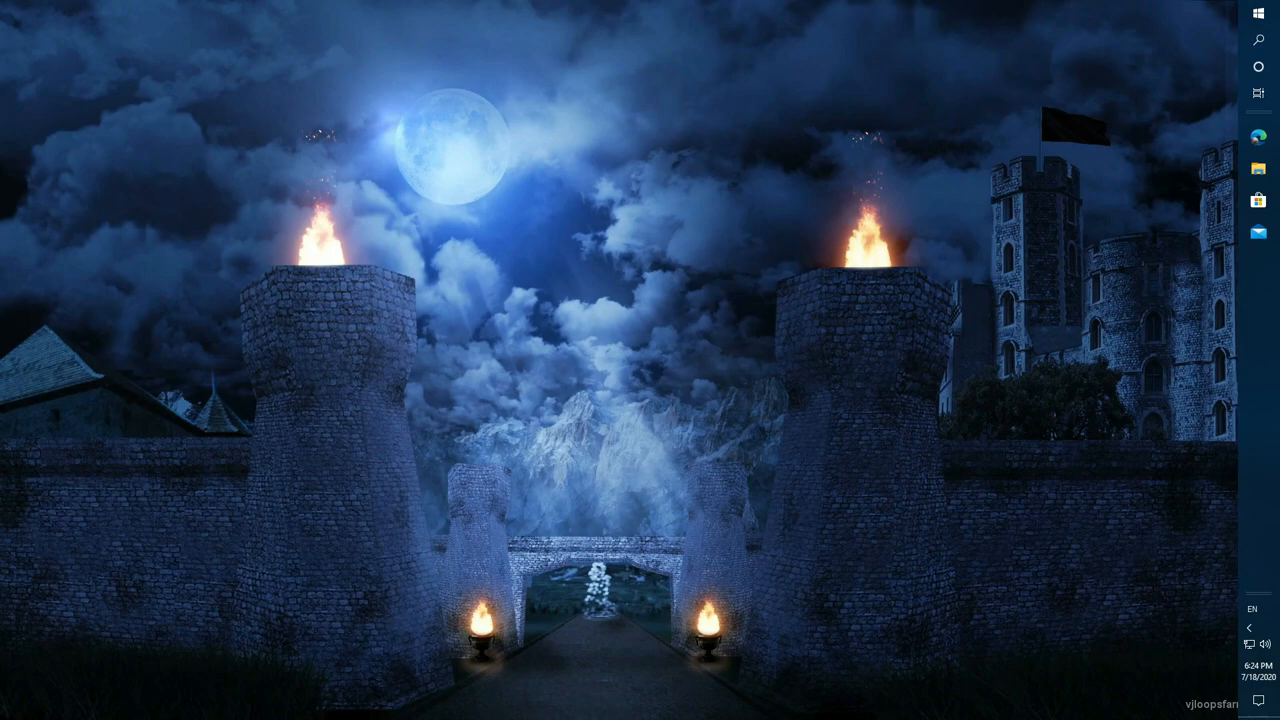
Step: Launch HiSuite and connect the phone by submitting the 8-digit verification code
click(1258, 264)
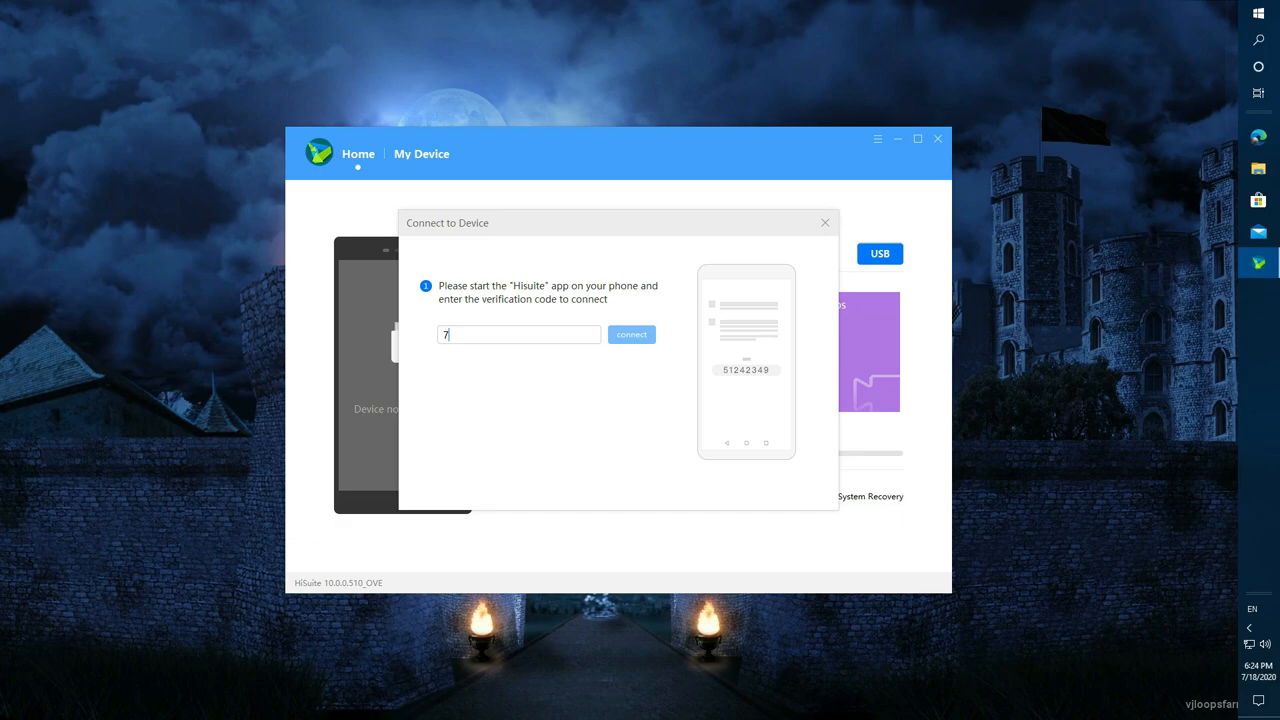
click(632, 334)
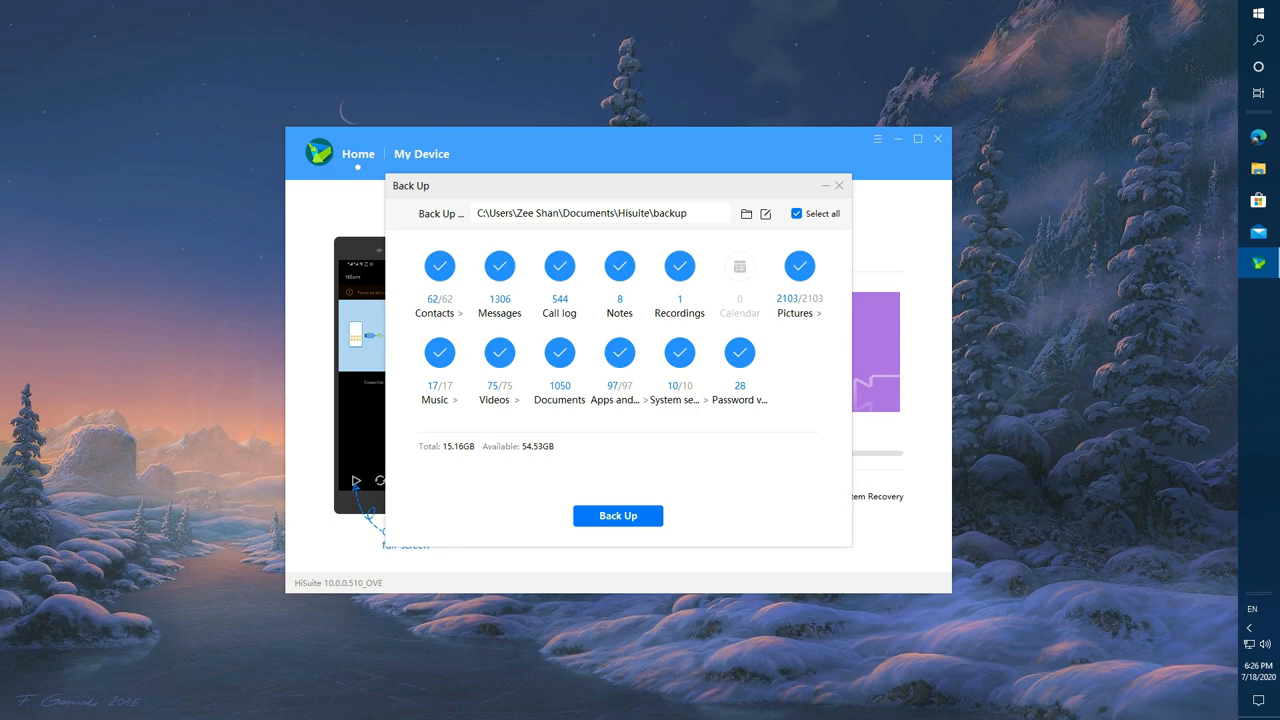
Step: Back up all selected data, confirming the encryption password and hint in Set Password
click(616, 516)
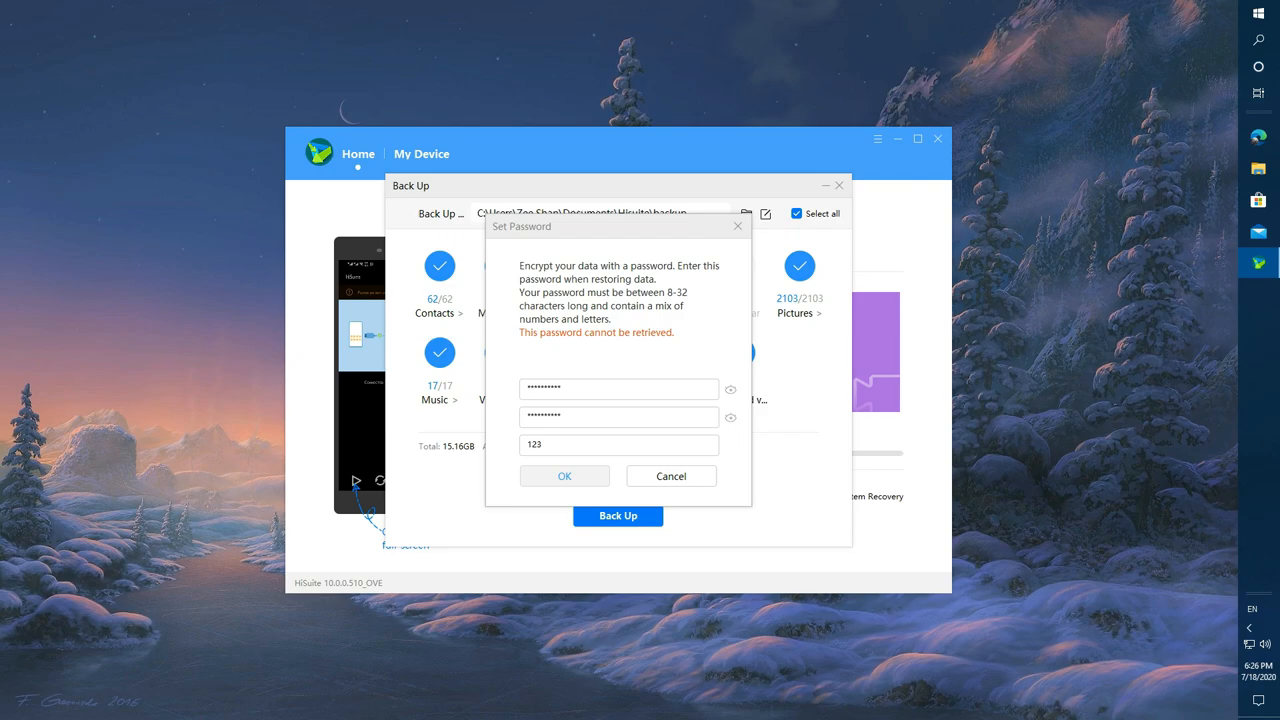
click(564, 476)
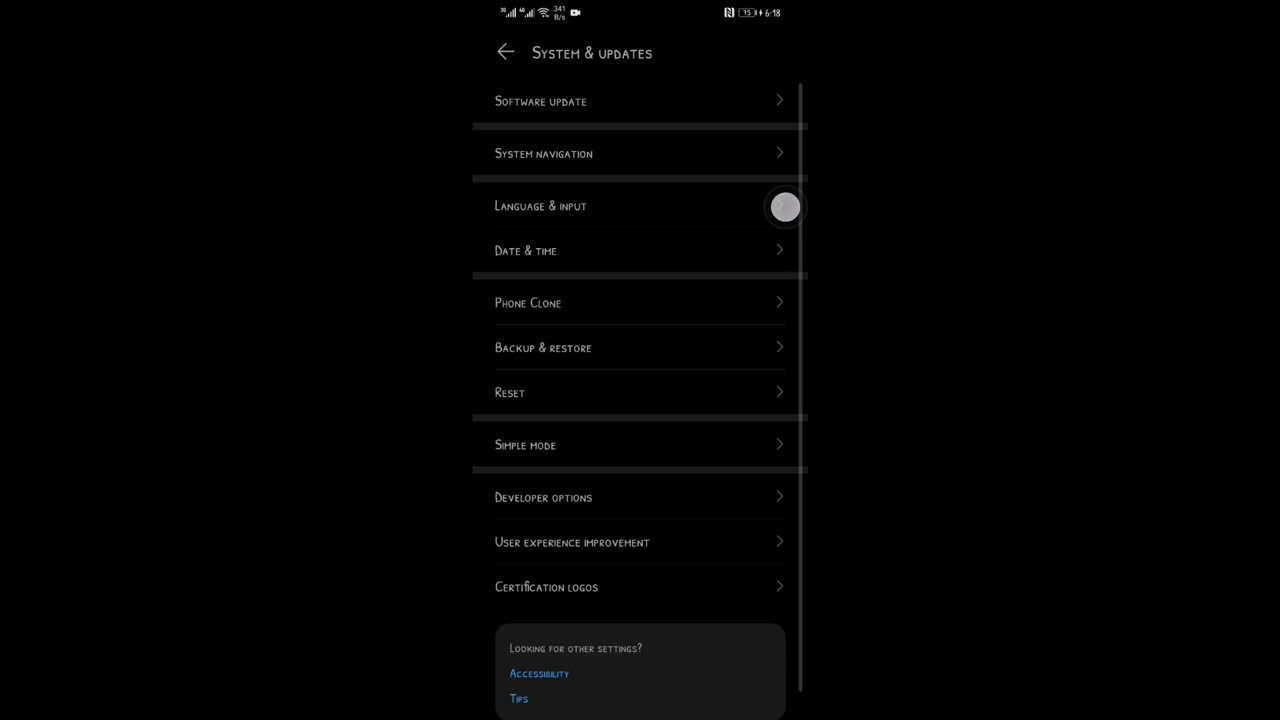
Step: Go into Reset under System & updates and reach the Reset phone confirmation screen
click(640, 390)
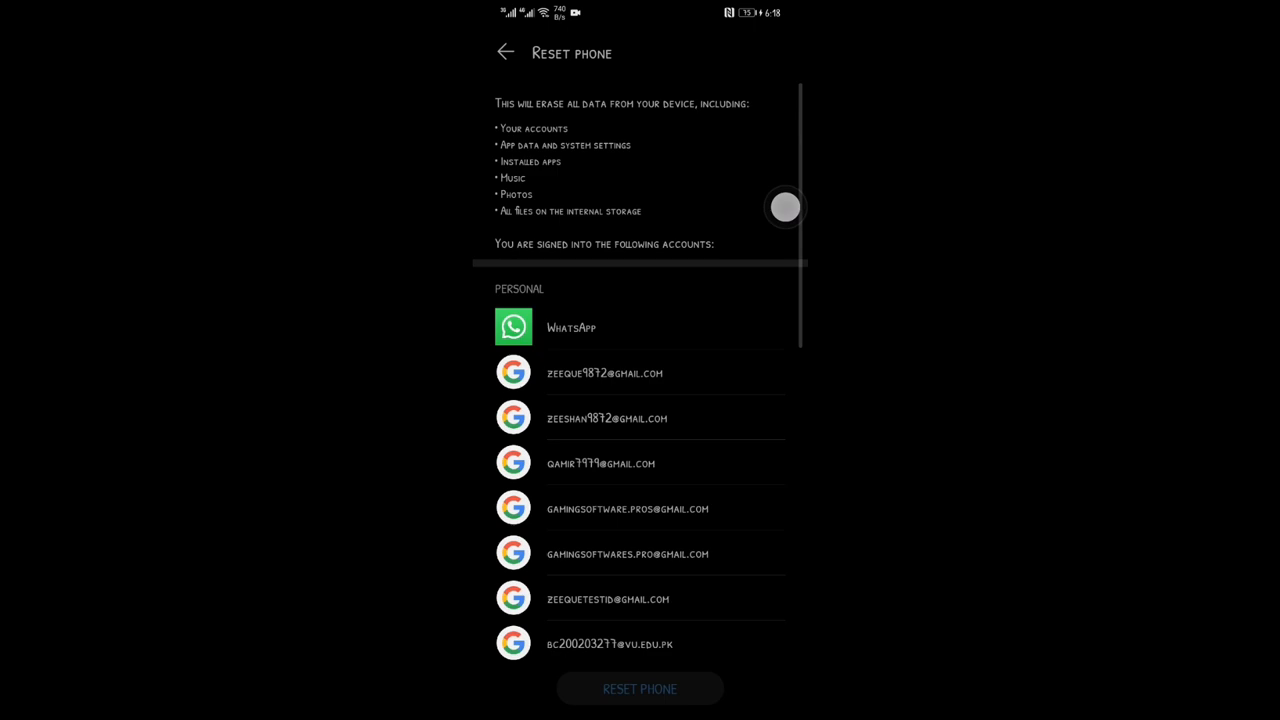
scroll(down, 3)
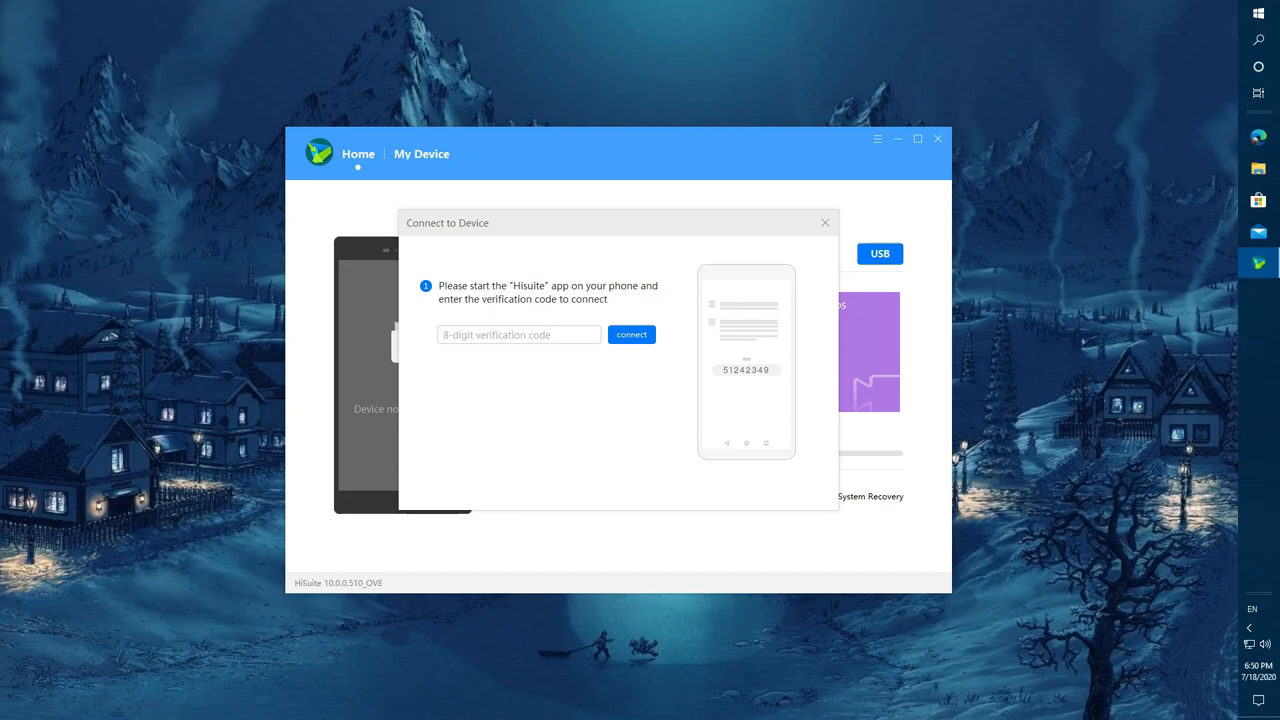
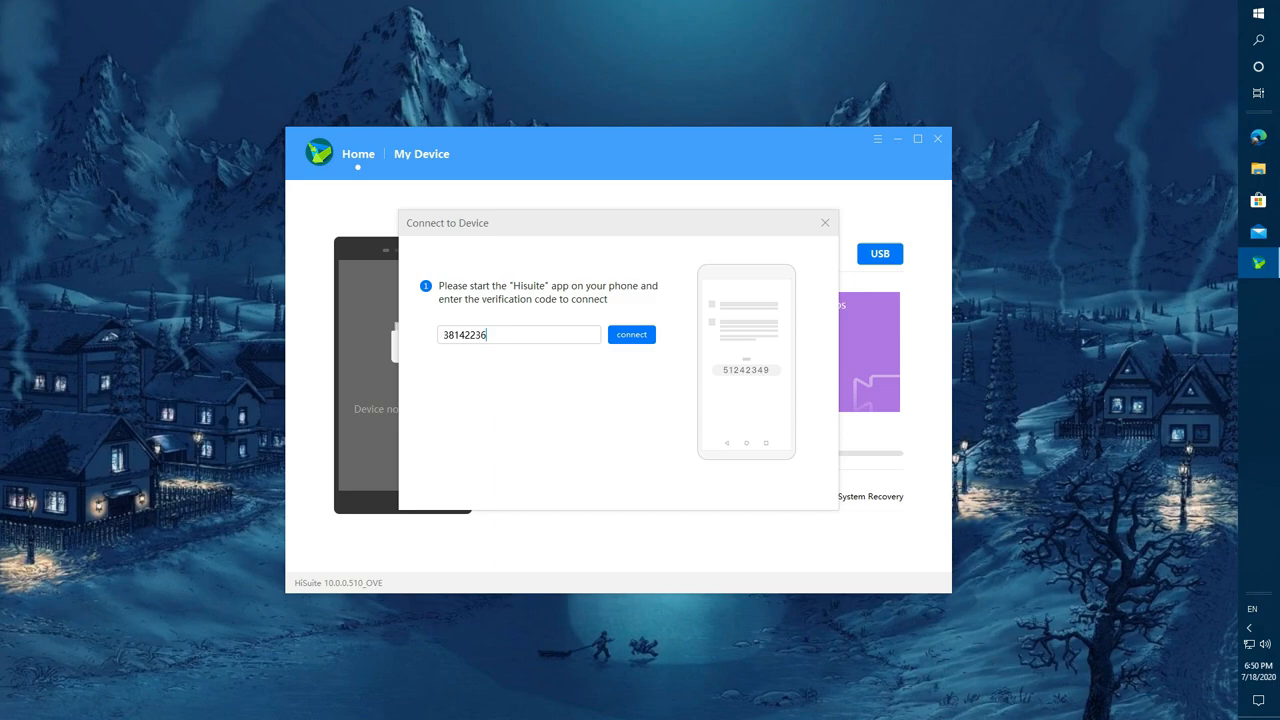
click(632, 334)
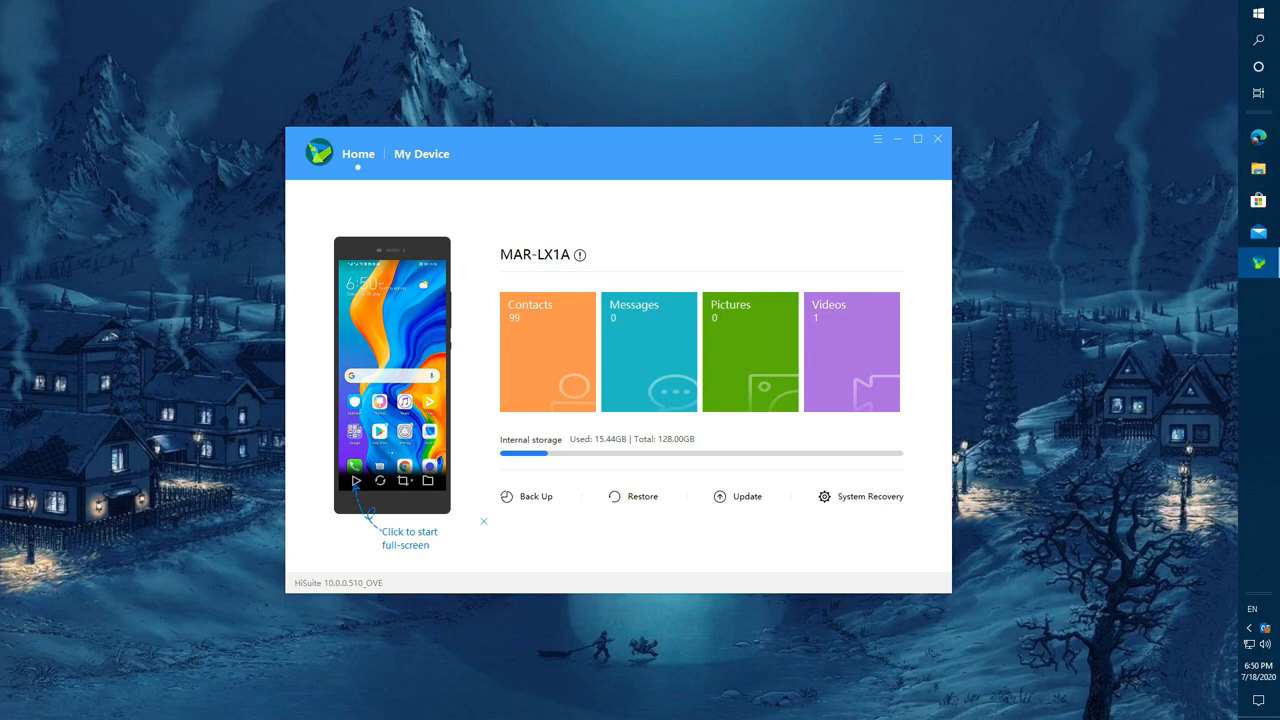
click(642, 496)
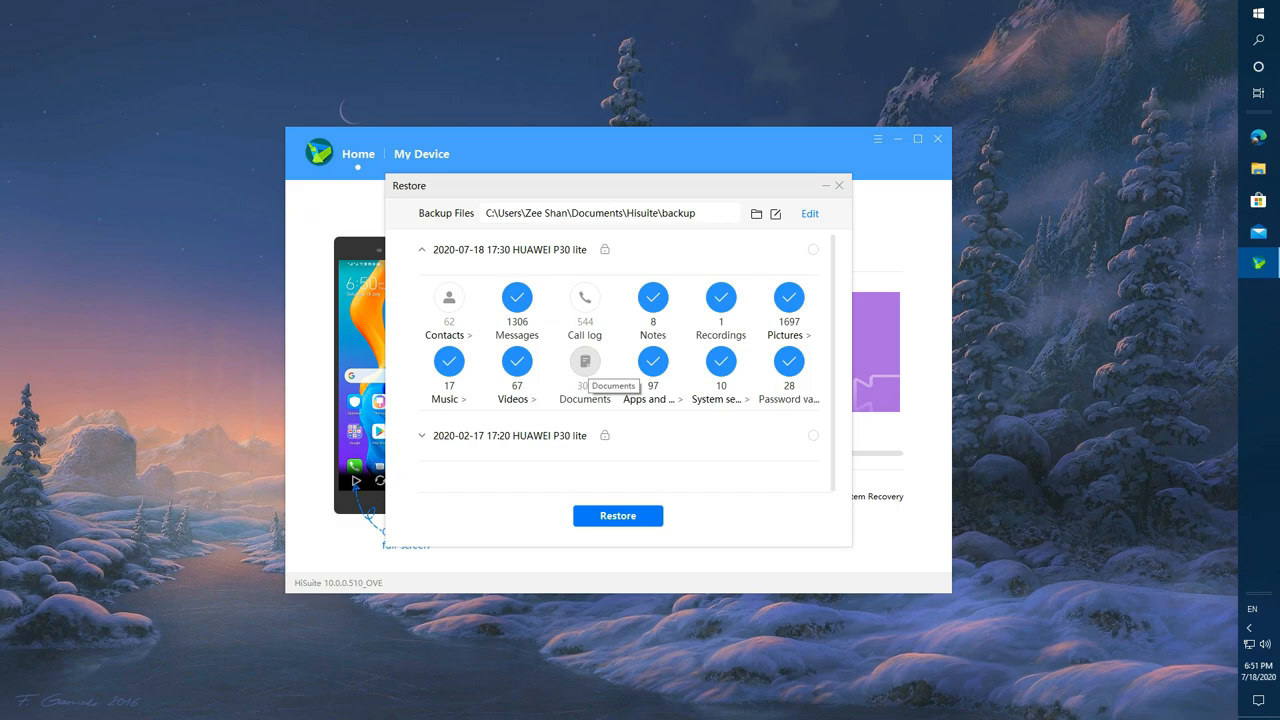
Step: Select the apps, app data and system settings to restore and confirm, starting the restore
click(652, 380)
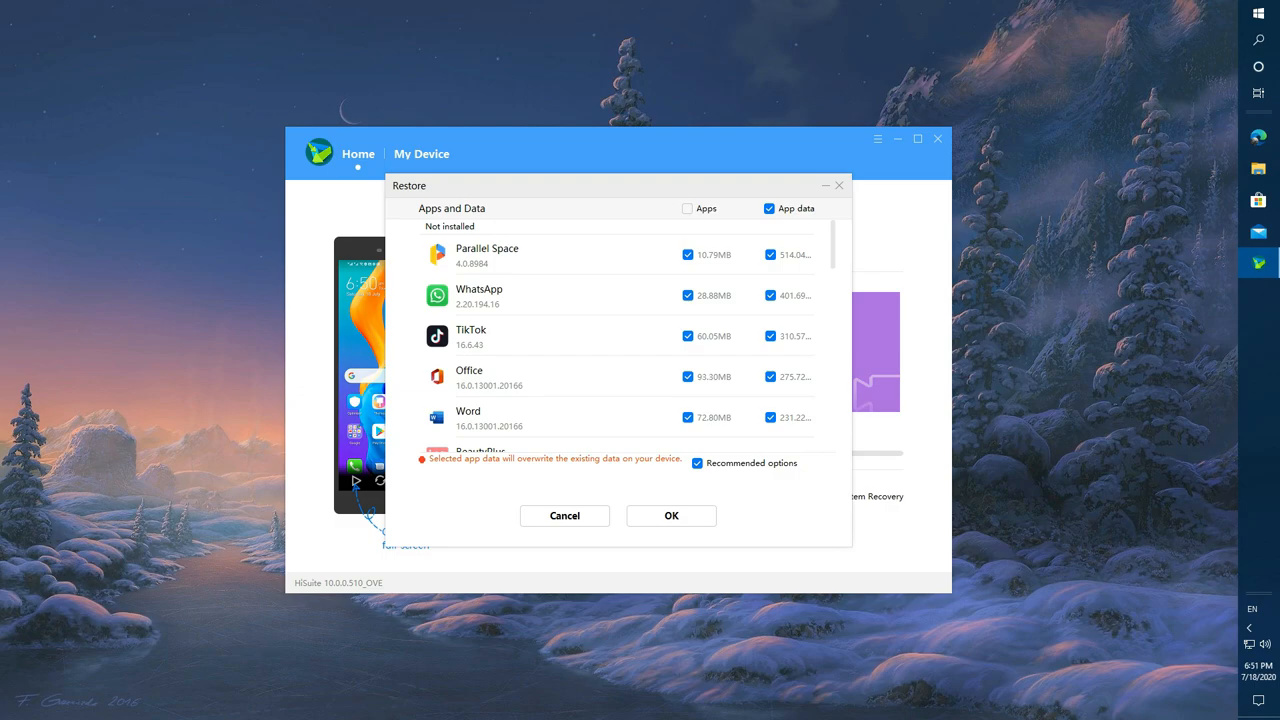
scroll(down, 3)
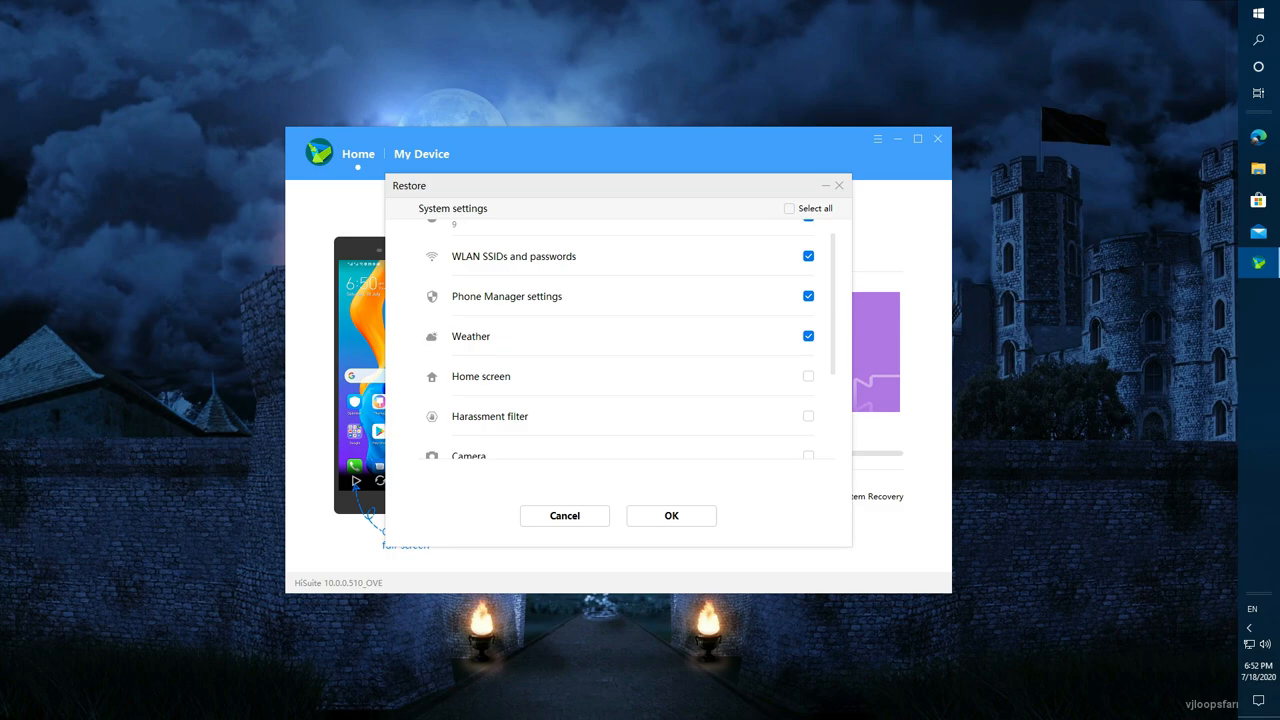
click(672, 516)
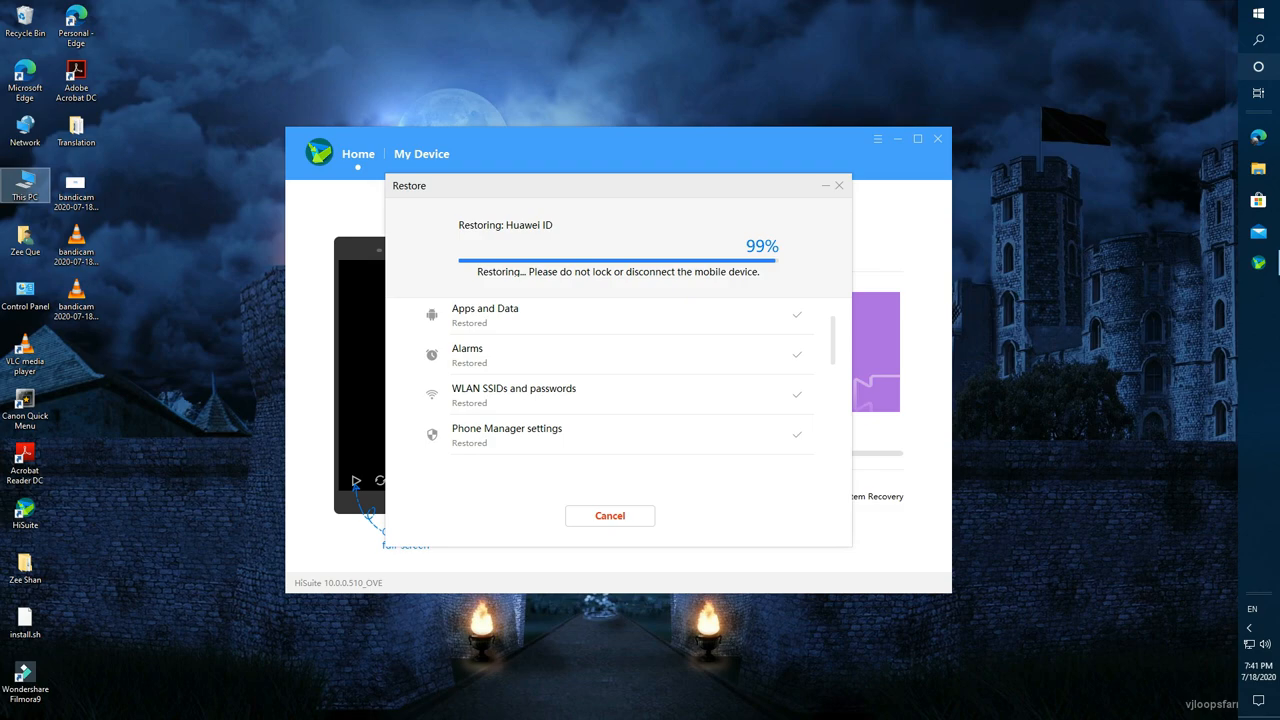
scroll(down, 3)
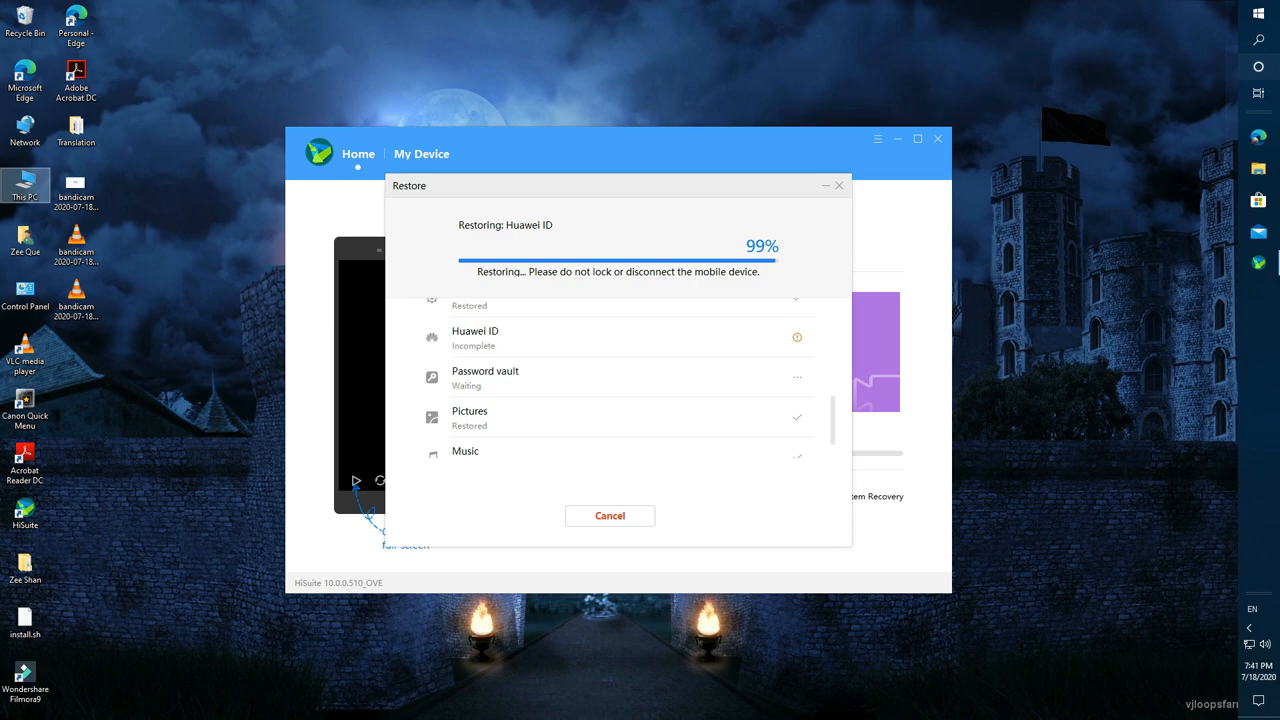